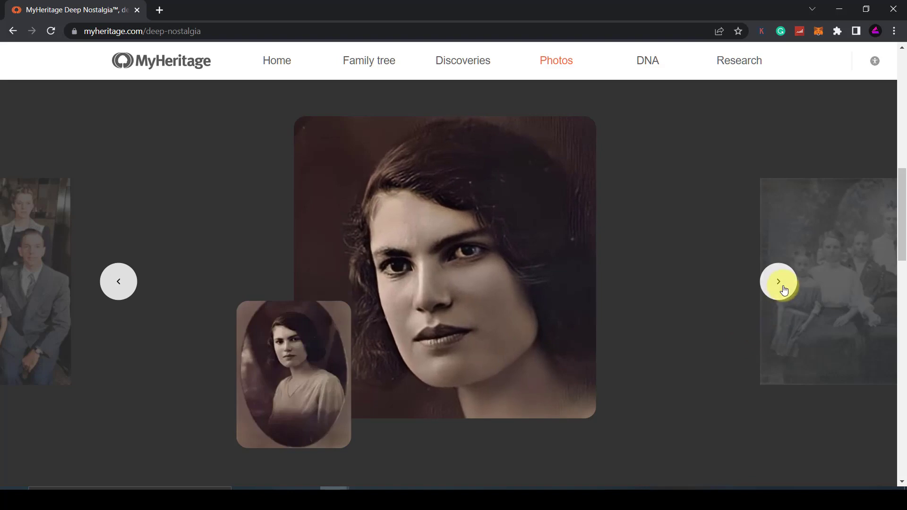
Step through four sample animated portraits in the showcase carousel, ending on the woman in the ruffled blouse.
{"action": "left_click", "coordinate": [778, 282]}
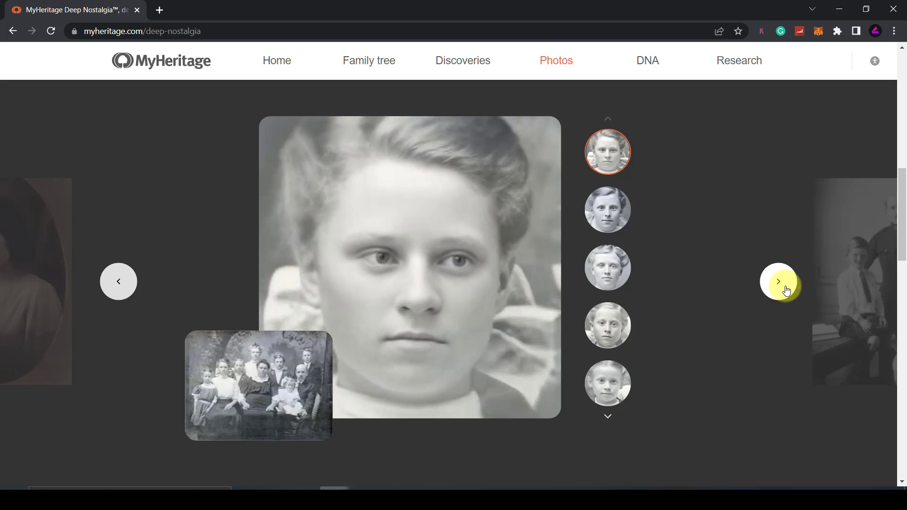
{"action": "left_click", "coordinate": [777, 282]}
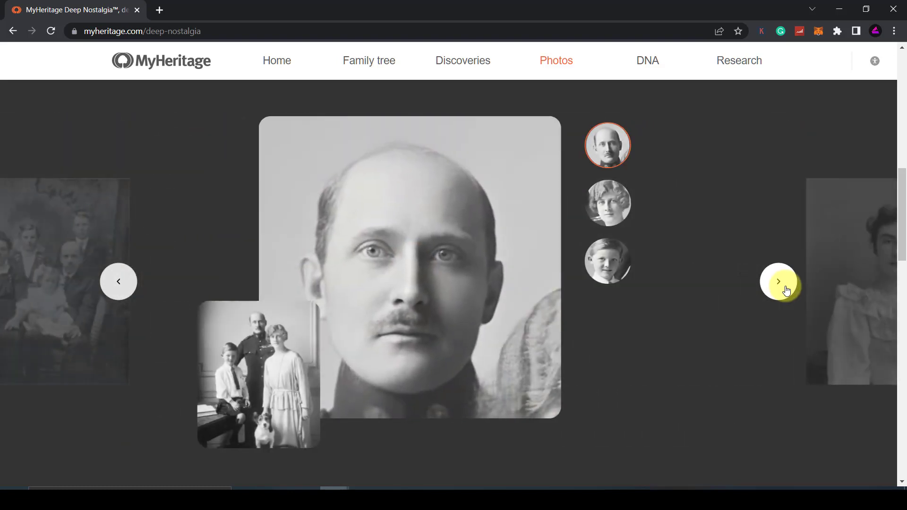
{"action": "left_click", "coordinate": [777, 282]}
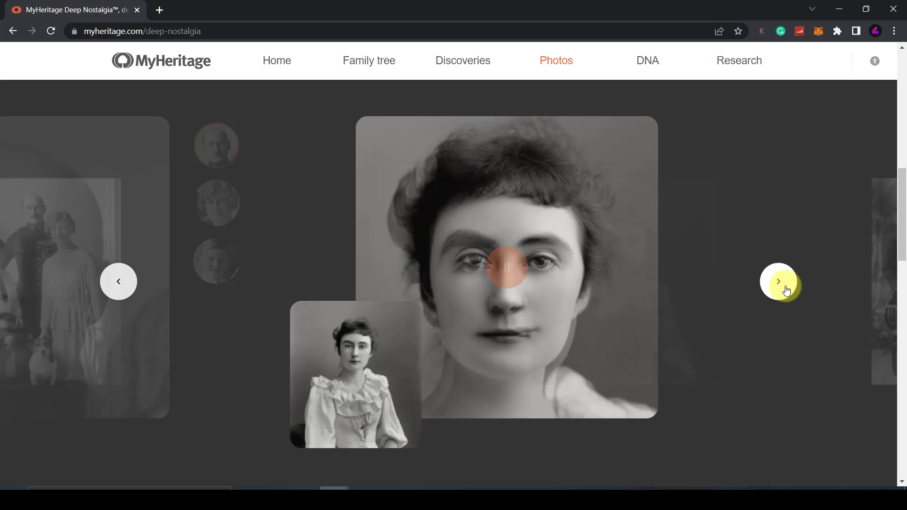
{"action": "left_click", "coordinate": [778, 282]}
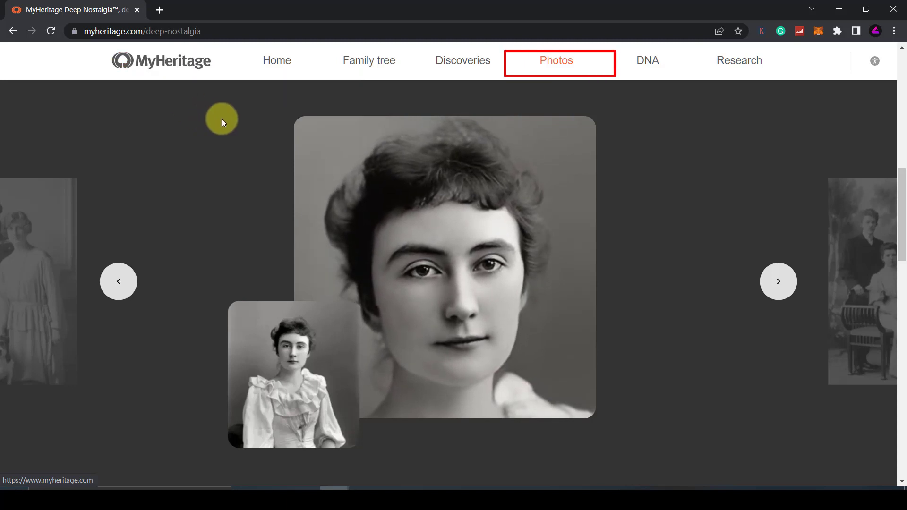
Go from the Photos menu to the Animate photos feature page.
{"action": "left_click", "coordinate": [555, 60]}
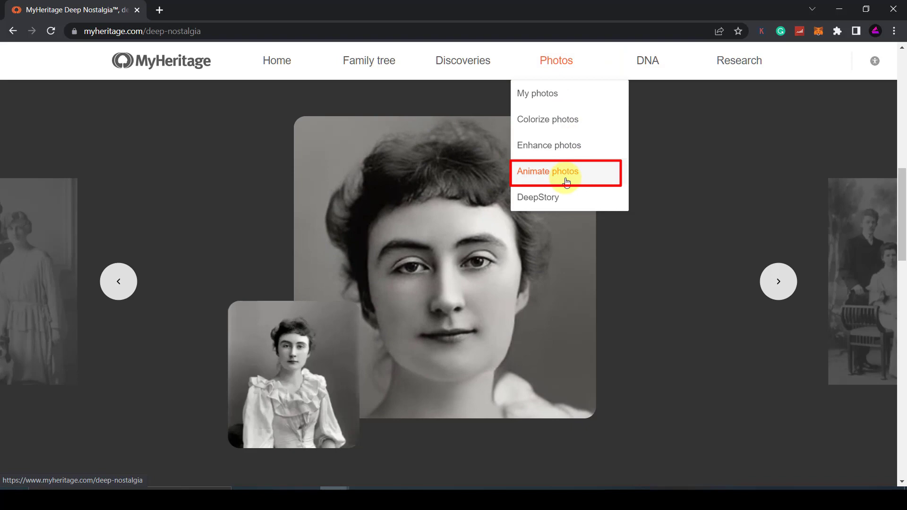
{"action": "left_click", "coordinate": [547, 171]}
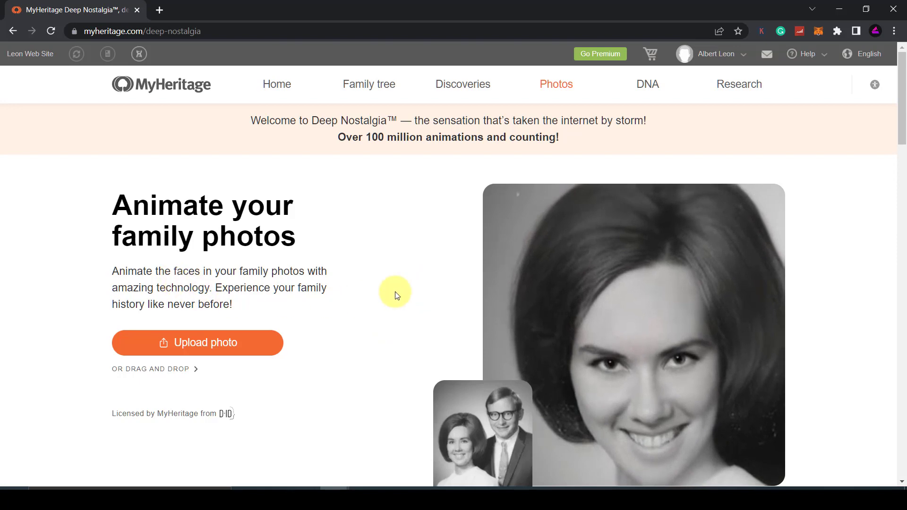
Scroll down the Animate photos page toward the uploaded Albert Einstein portrait.
{"action": "scroll", "scroll_direction": "down", "scroll_amount": 3}
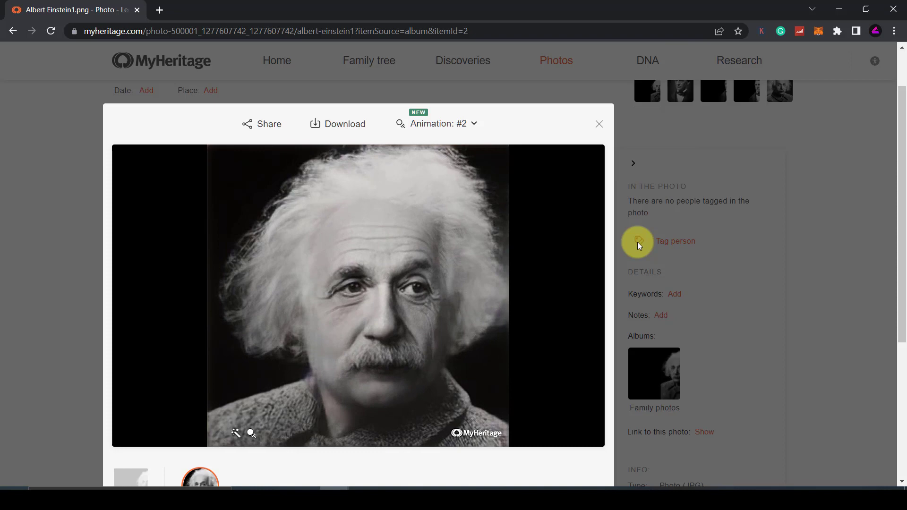
{"action": "mouse_move", "coordinate": [420, 269]}
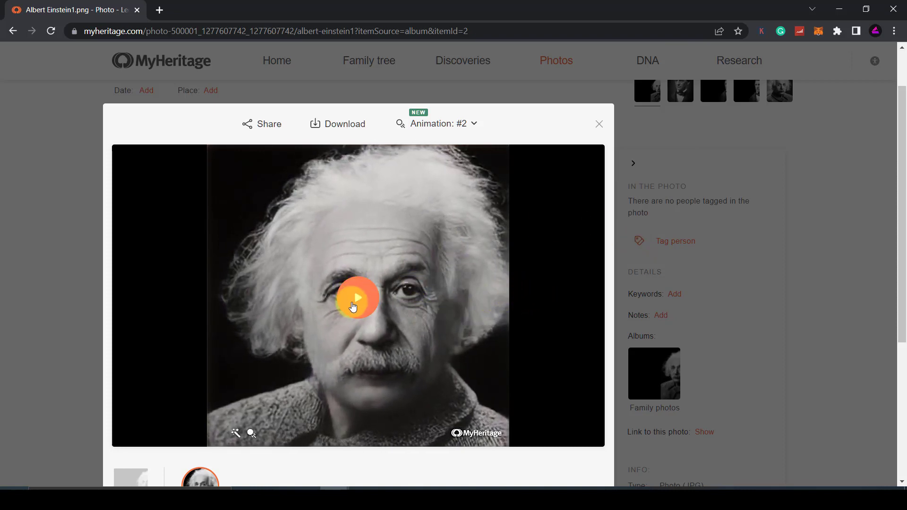
{"action": "left_click", "coordinate": [357, 297]}
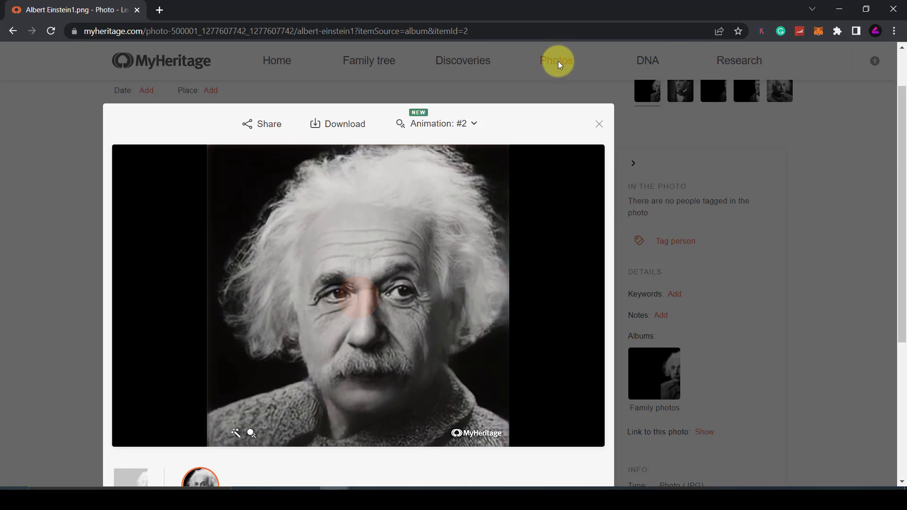
{"action": "left_click", "coordinate": [359, 297]}
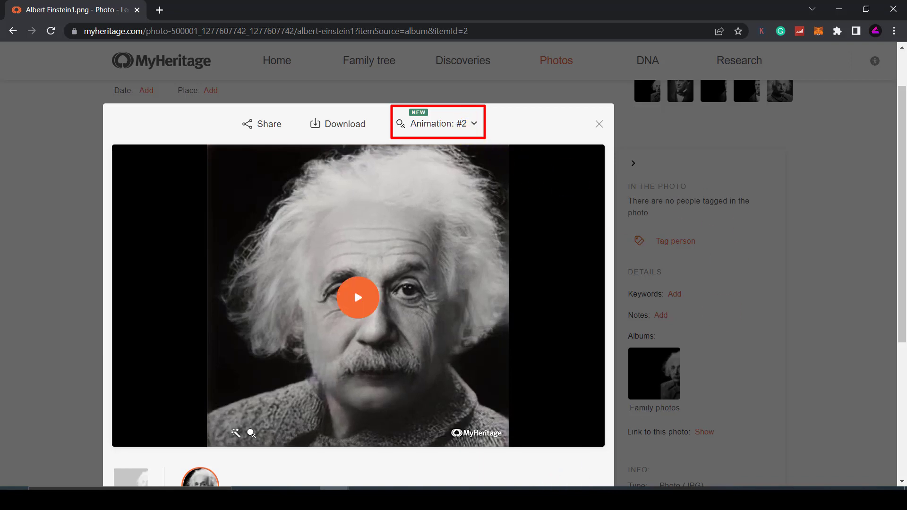
Choose the Dance 1 special animation for Einstein from the animation style list.
{"action": "left_click", "coordinate": [438, 124]}
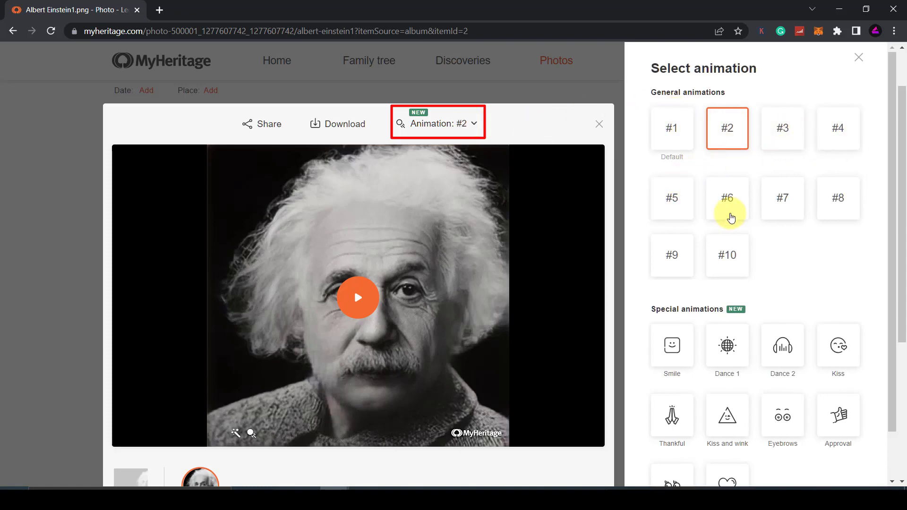
{"action": "scroll", "scroll_direction": "down", "scroll_amount": 3}
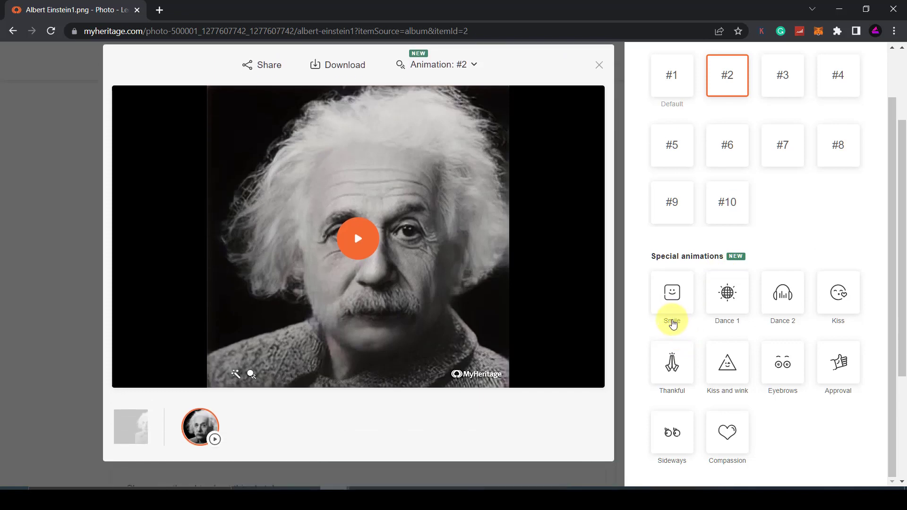
{"action": "mouse_move", "coordinate": [727, 310]}
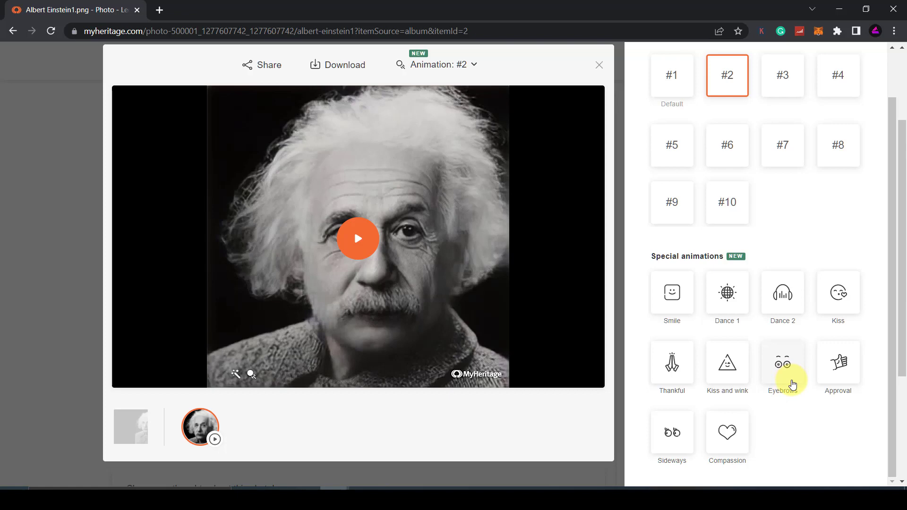
{"action": "mouse_move", "coordinate": [681, 464]}
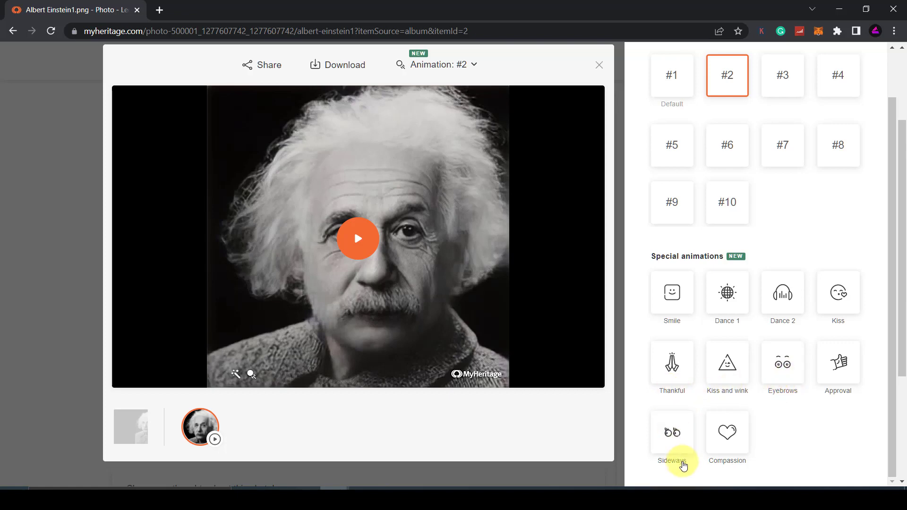
{"action": "mouse_move", "coordinate": [727, 309]}
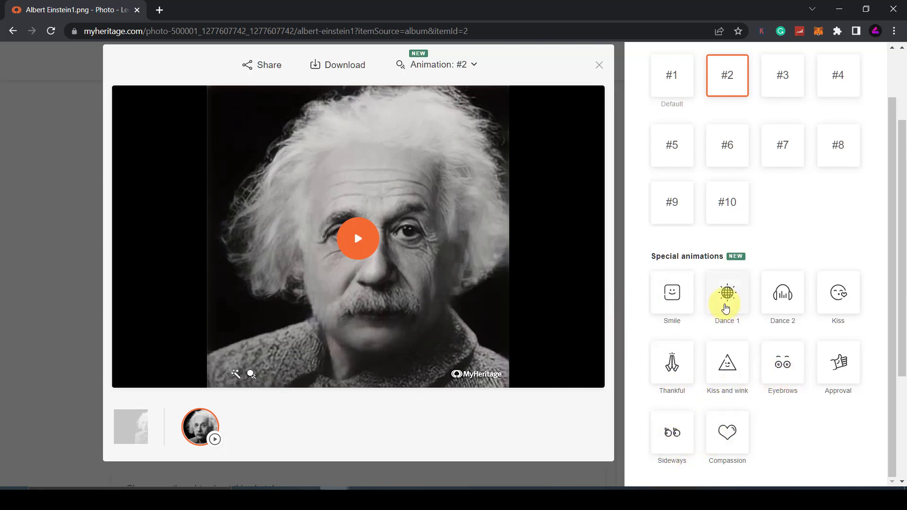
{"action": "left_click", "coordinate": [671, 293]}
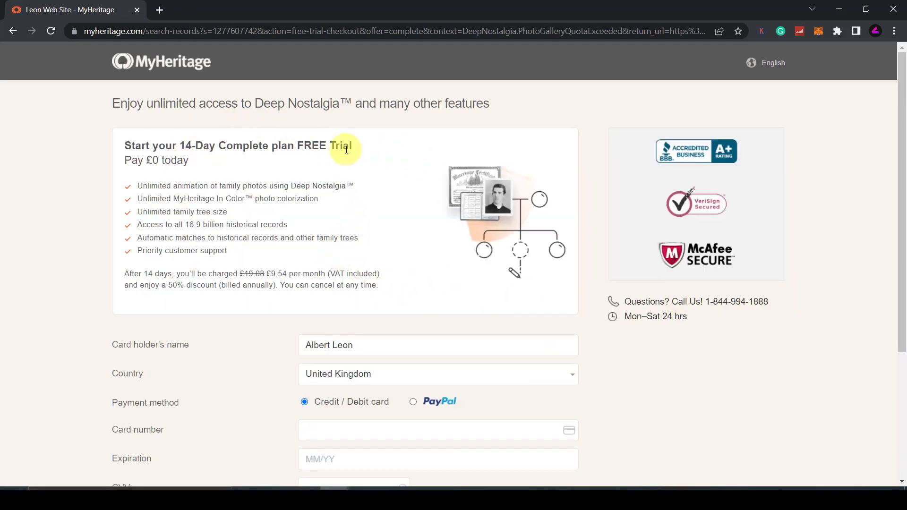
{"action": "mouse_move", "coordinate": [377, 156]}
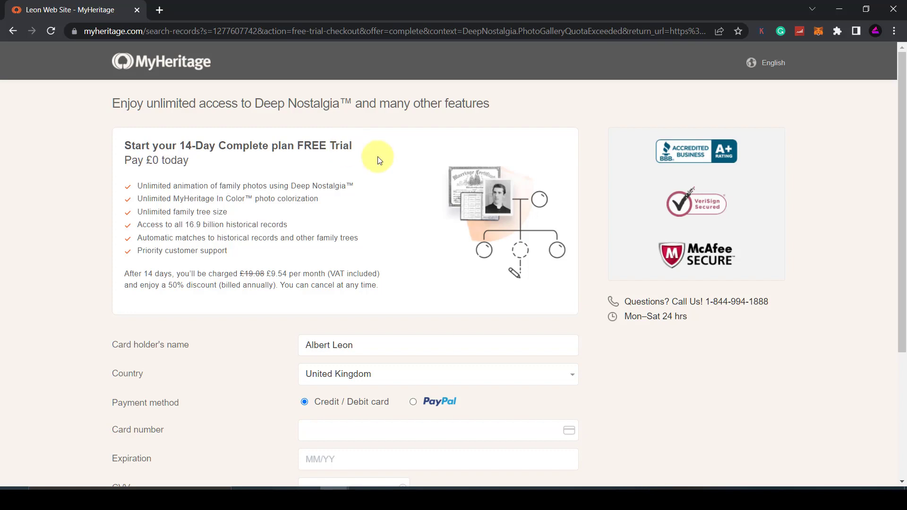
Back out of the checkout page to the Photos gallery with five media items.
{"action": "left_click", "coordinate": [12, 30]}
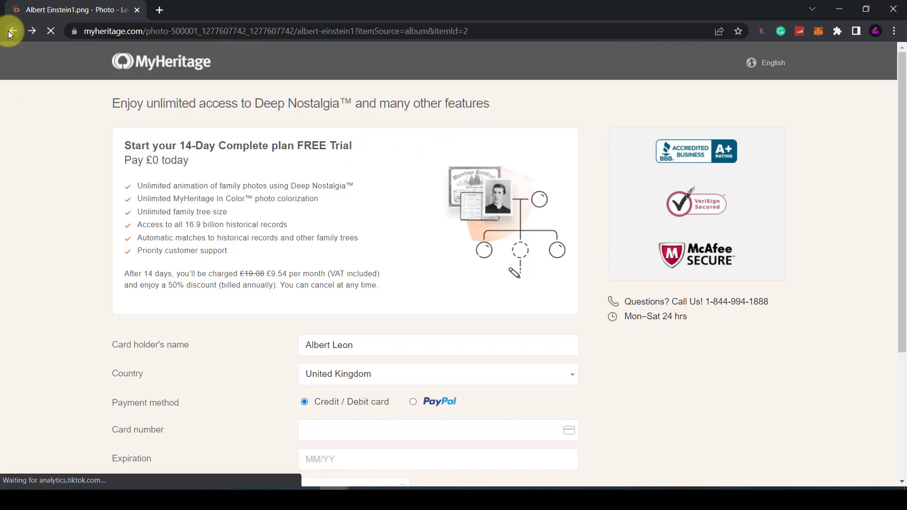
{"action": "left_click", "coordinate": [12, 31]}
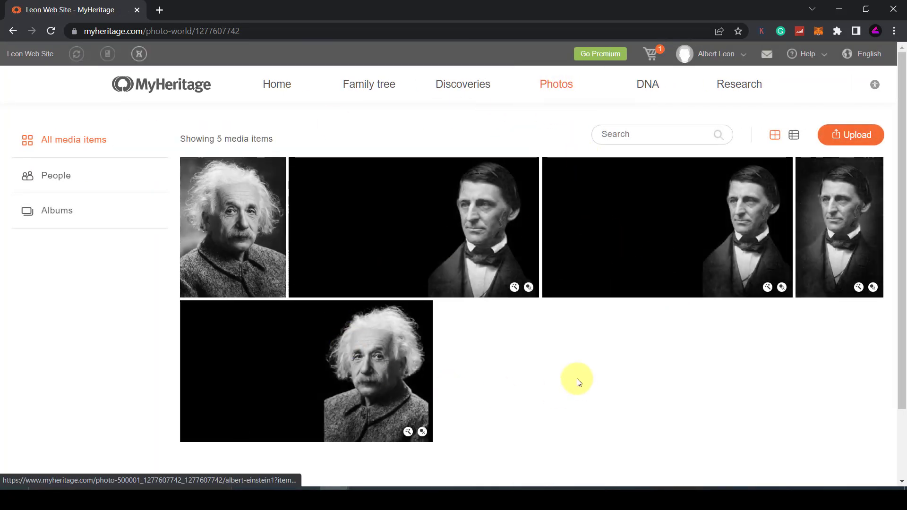
Play Animation #2 of the Ralph Waldo Emerson portrait in the viewer, then pause it.
{"action": "left_click", "coordinate": [414, 227]}
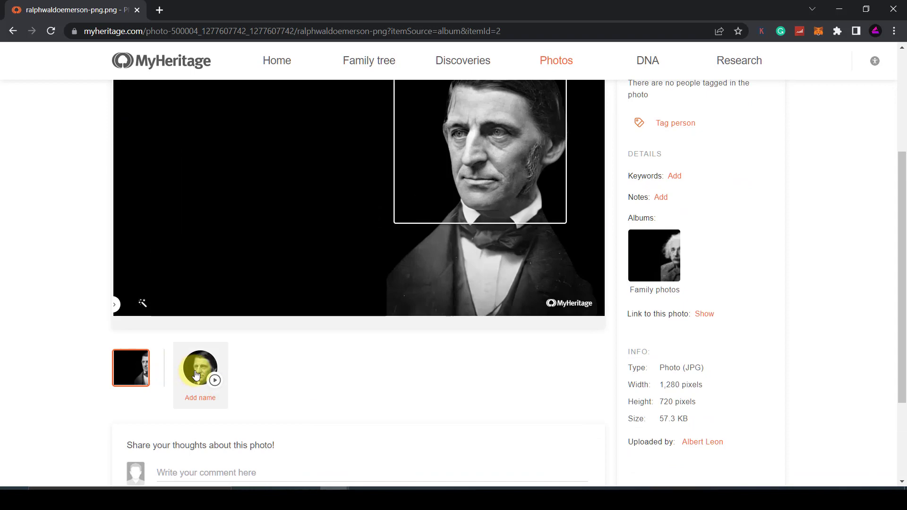
{"action": "left_click", "coordinate": [200, 368]}
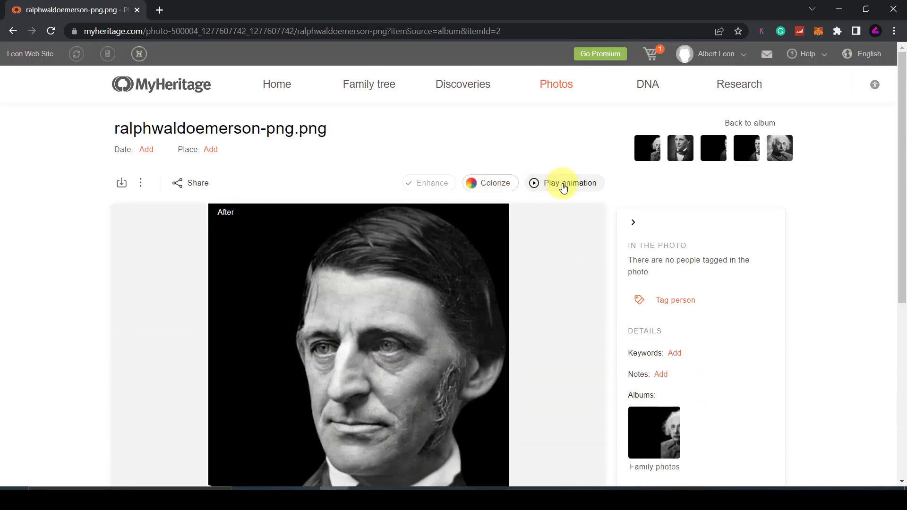
{"action": "left_click", "coordinate": [571, 183]}
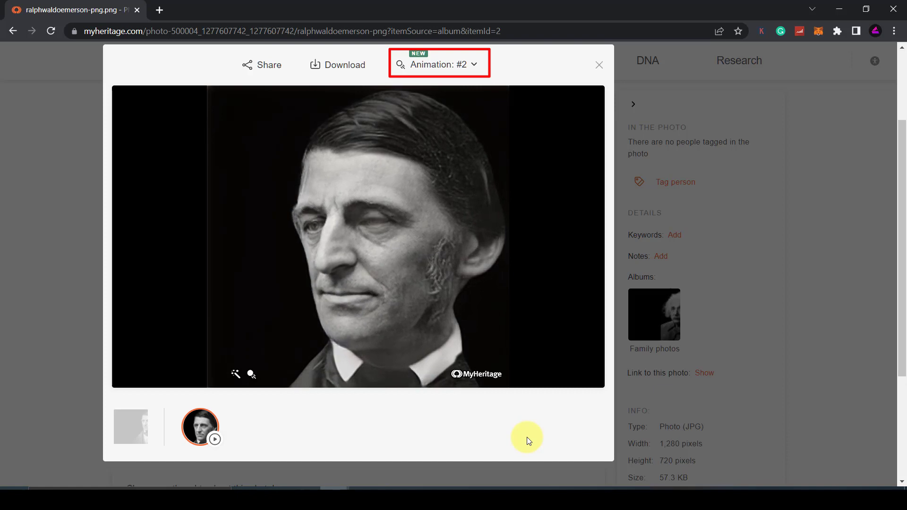
{"action": "left_click", "coordinate": [358, 237]}
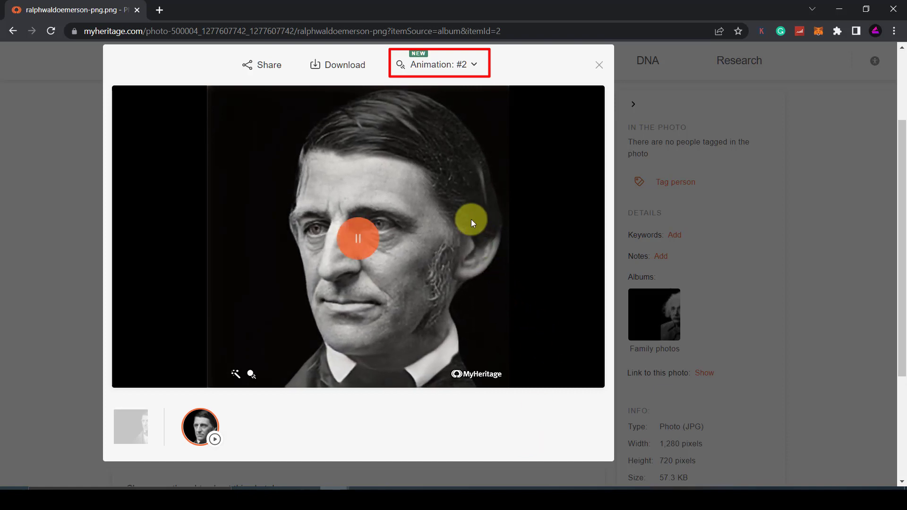
{"action": "left_click", "coordinate": [357, 238]}
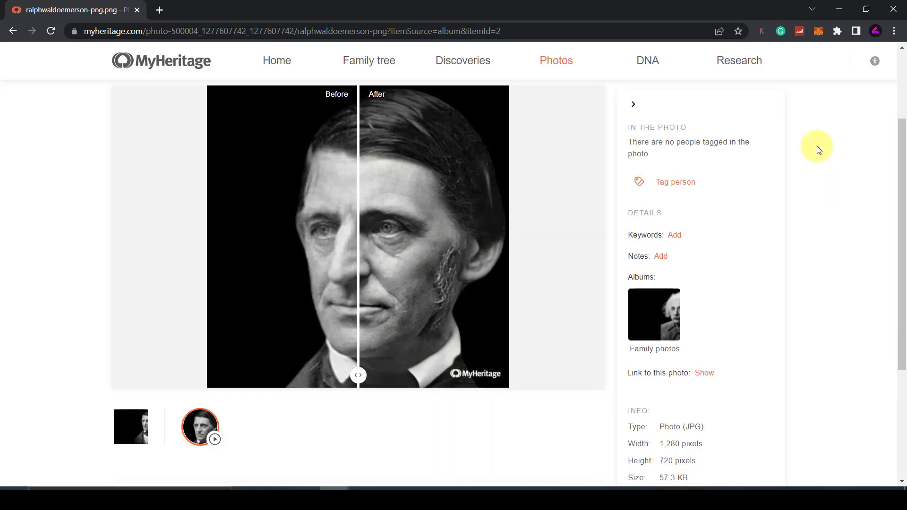
Go from the Photos menu to the DeepStory speaking-photos page.
{"action": "left_click", "coordinate": [556, 61]}
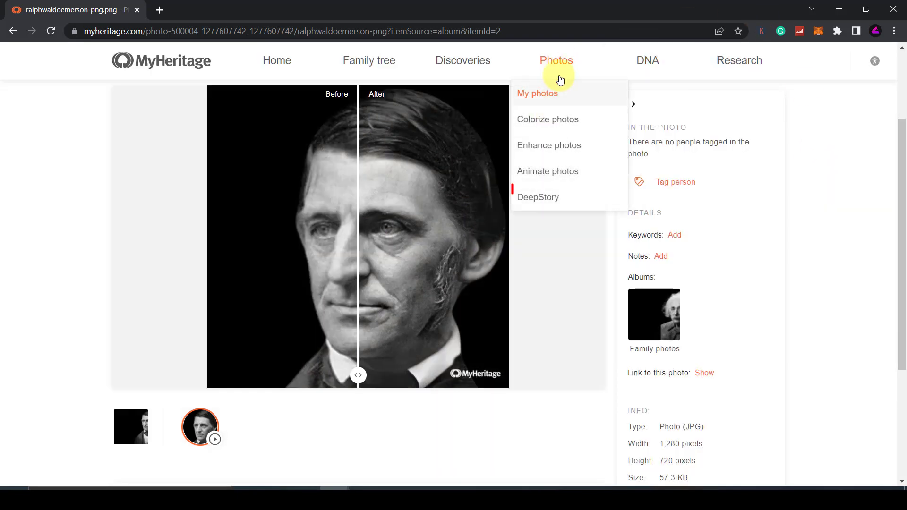
{"action": "mouse_move", "coordinate": [542, 197]}
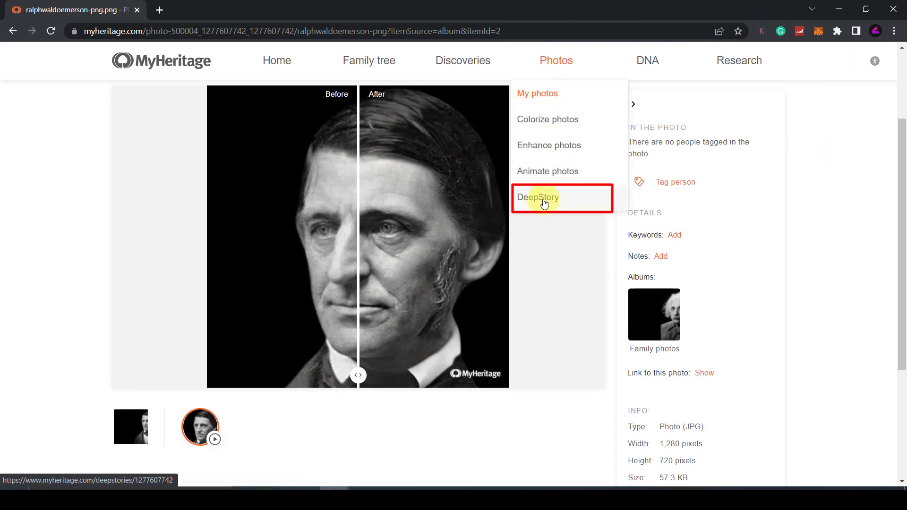
{"action": "left_click", "coordinate": [538, 198]}
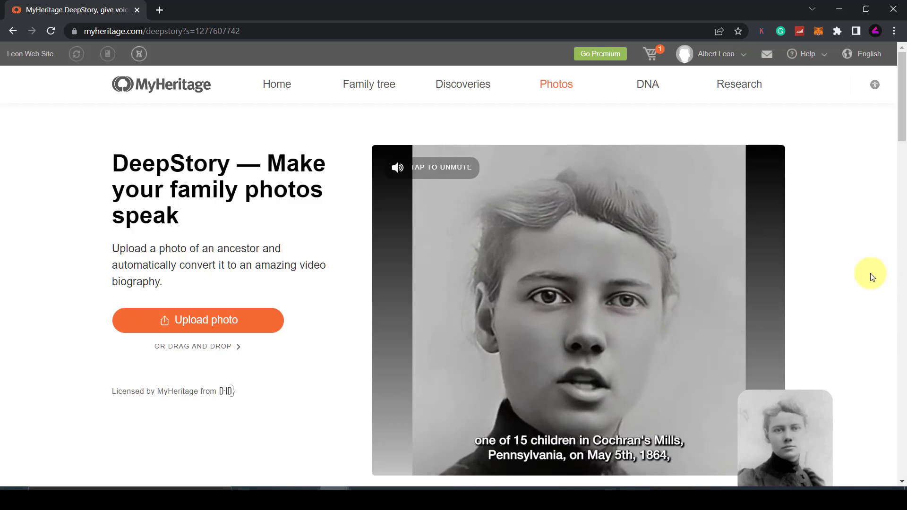
{"action": "mouse_move", "coordinate": [857, 238]}
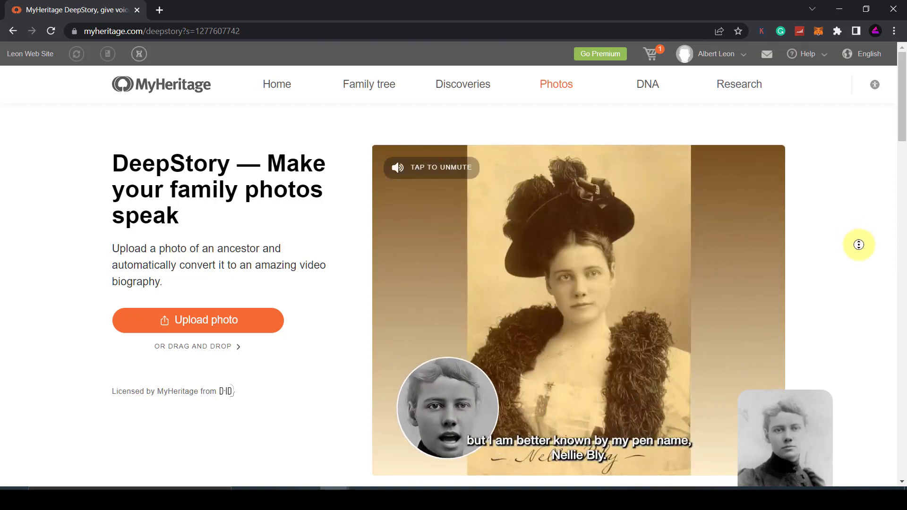
Play the Josephine speaking-portrait video in the DeepStory gallery, then scroll back up.
{"action": "scroll", "scroll_direction": "down", "scroll_amount": 3}
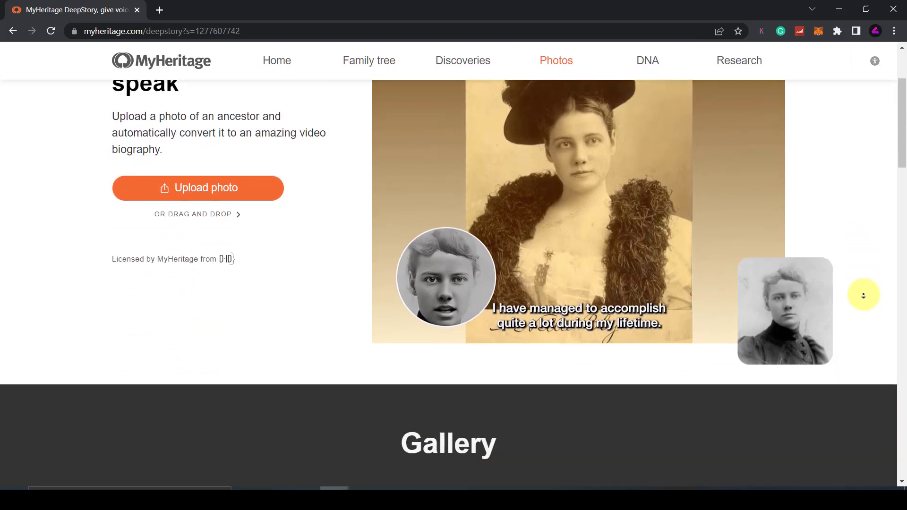
{"action": "scroll", "scroll_direction": "down", "scroll_amount": 3}
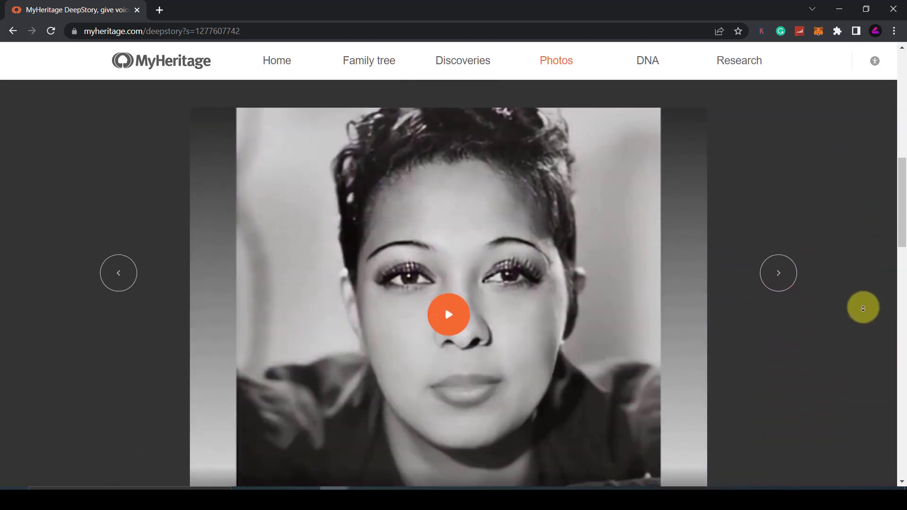
{"action": "left_click", "coordinate": [448, 315]}
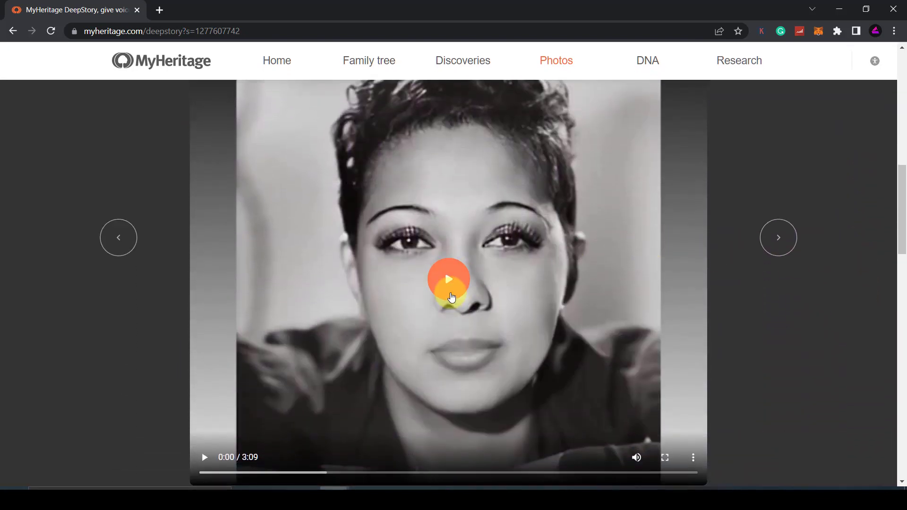
{"action": "left_click", "coordinate": [447, 281]}
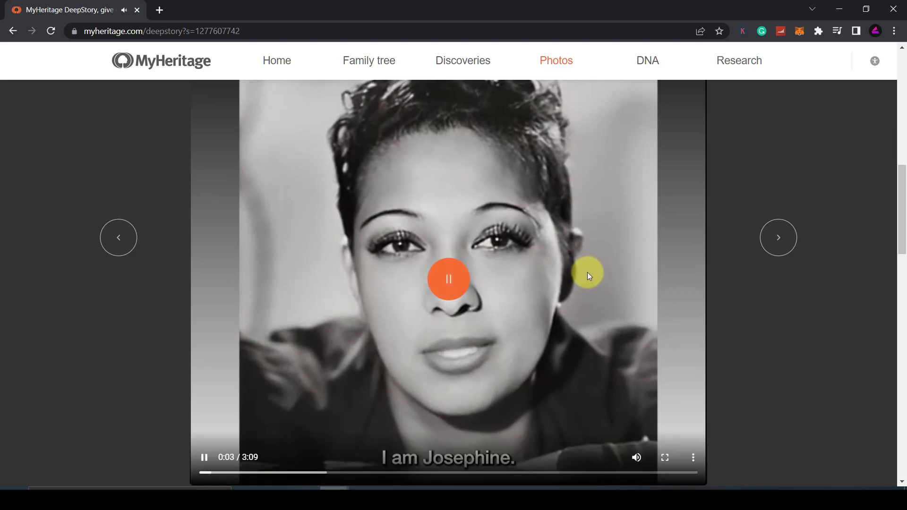
{"action": "scroll", "scroll_direction": "down", "scroll_amount": 3}
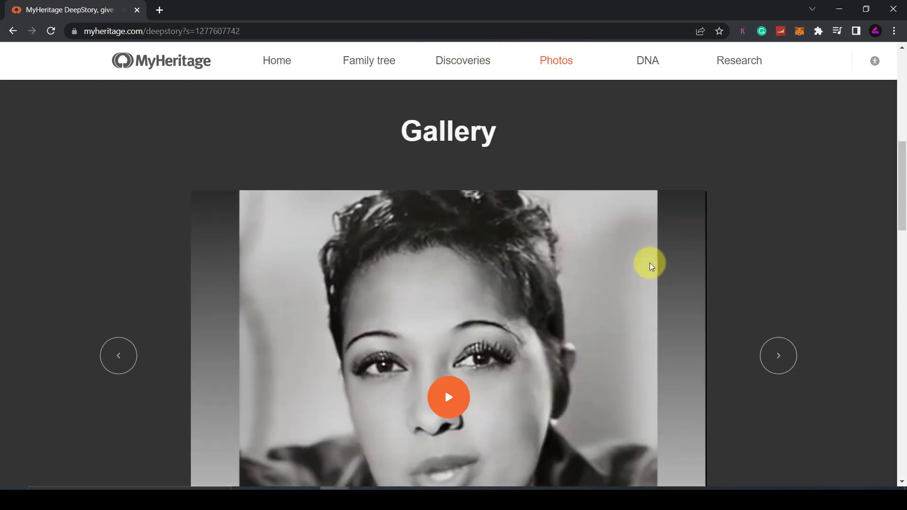
{"action": "scroll", "scroll_direction": "up", "scroll_amount": 3}
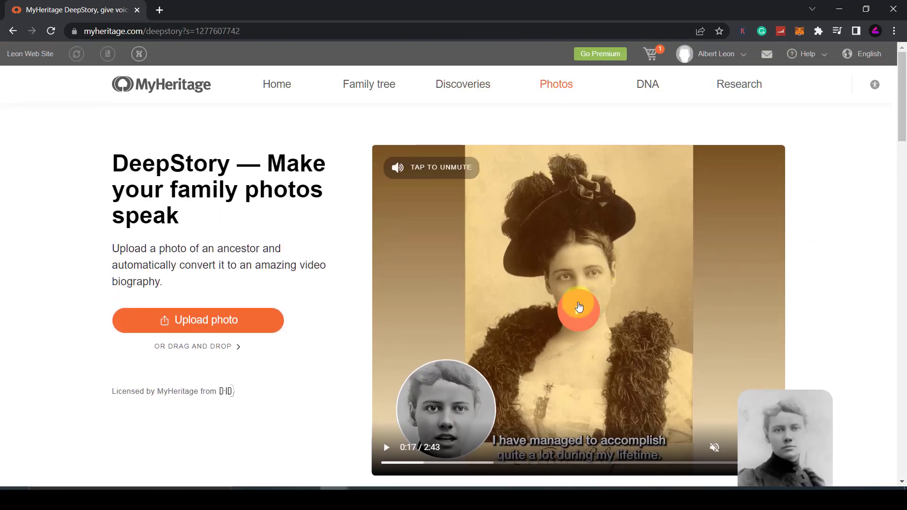